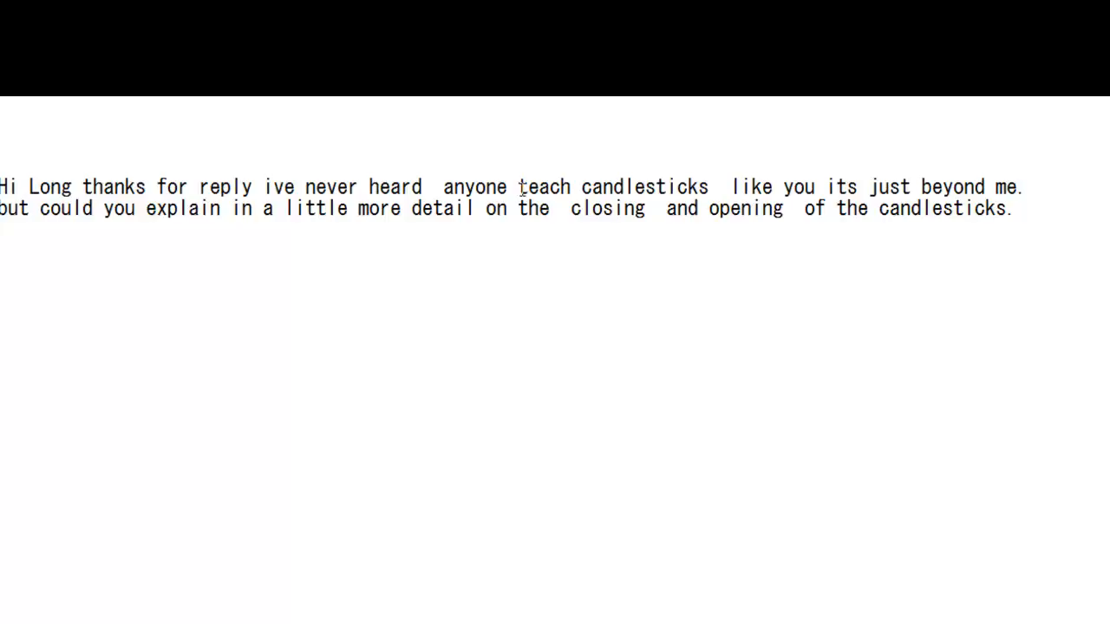
mouse_move(683, 208)
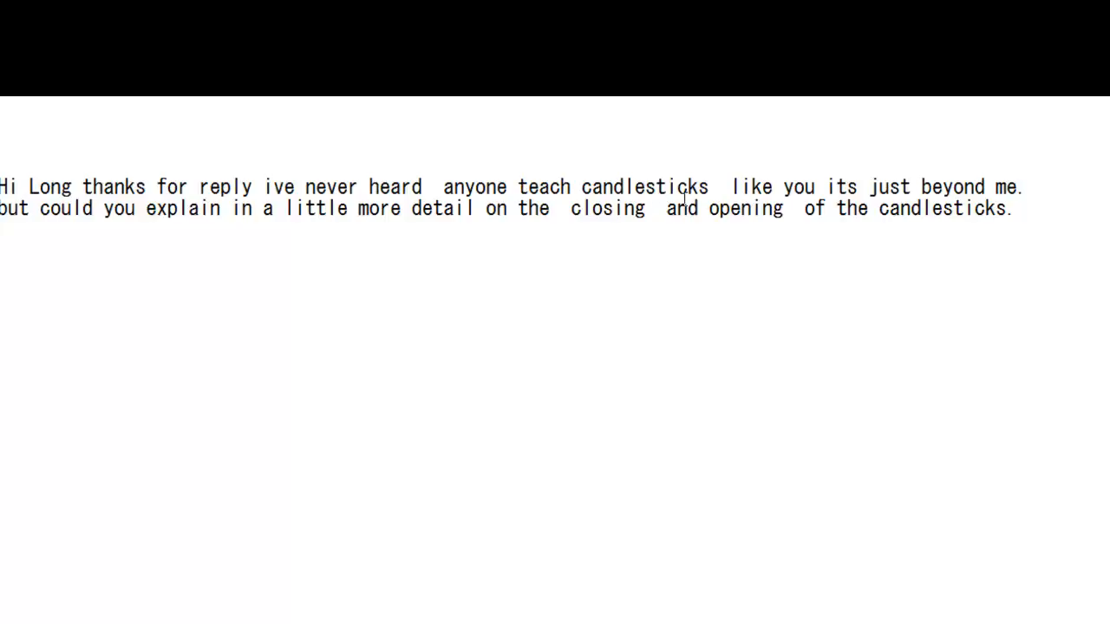
mouse_move(123, 234)
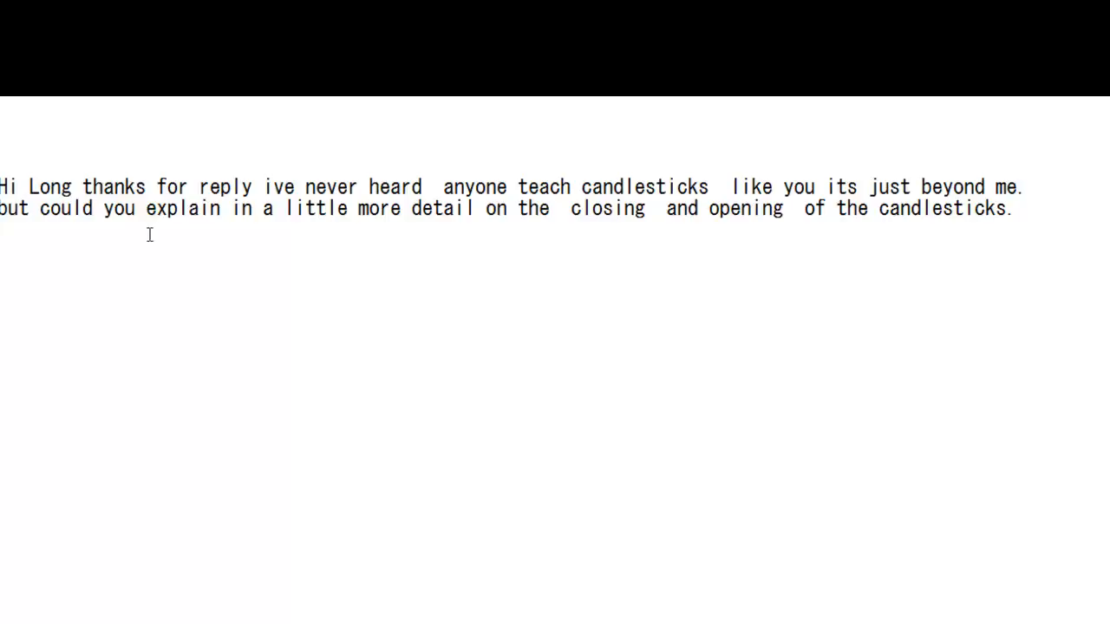
mouse_move(559, 143)
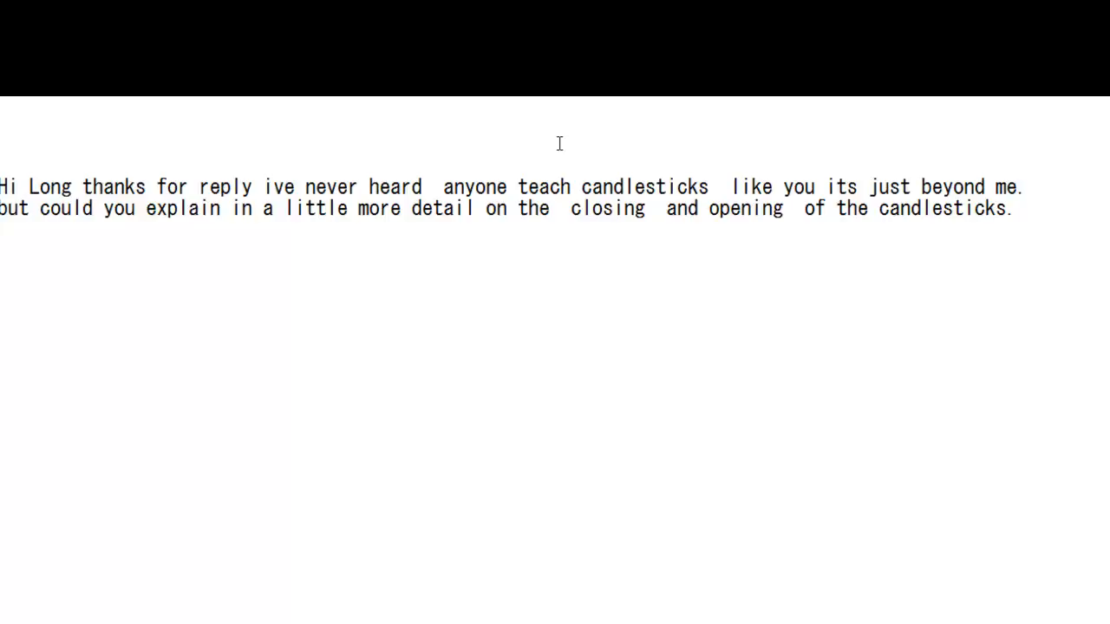